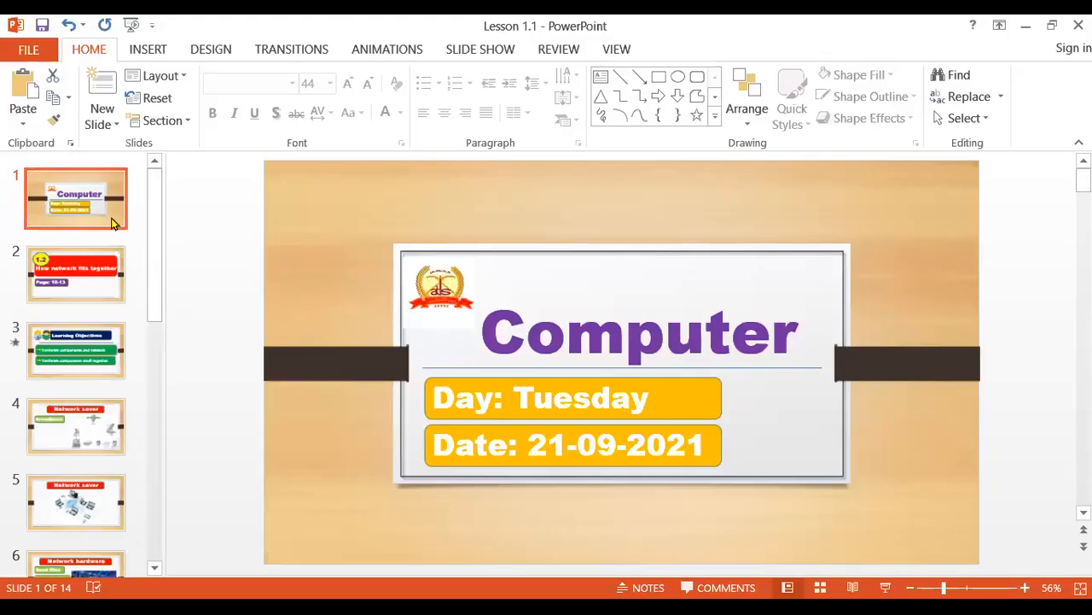
# Step: Show slide 2, 'How network fits together', from the slide thumbnails
pyautogui.click(75, 273)
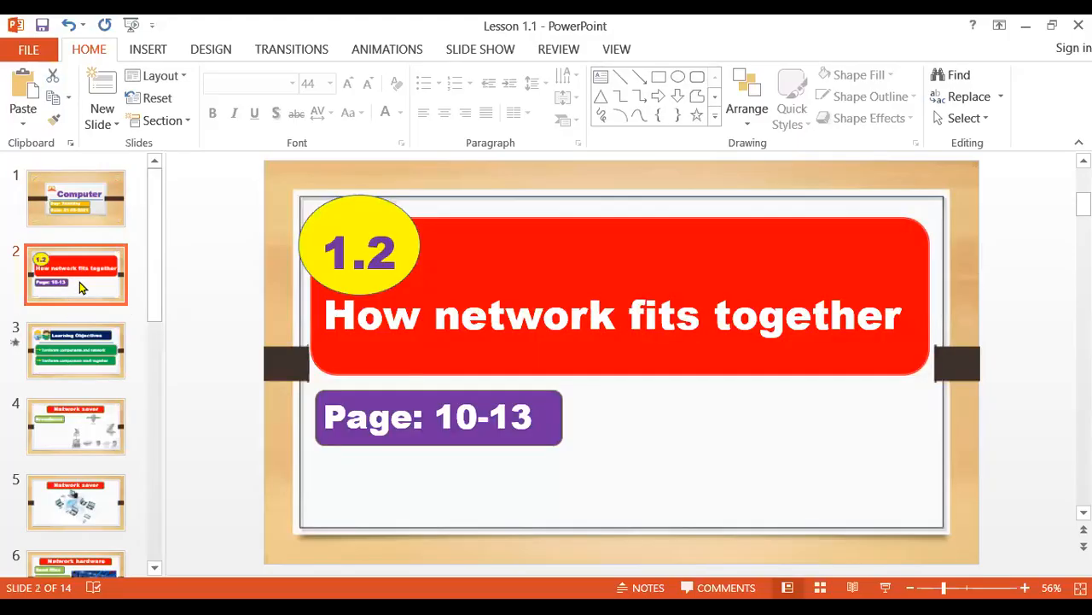